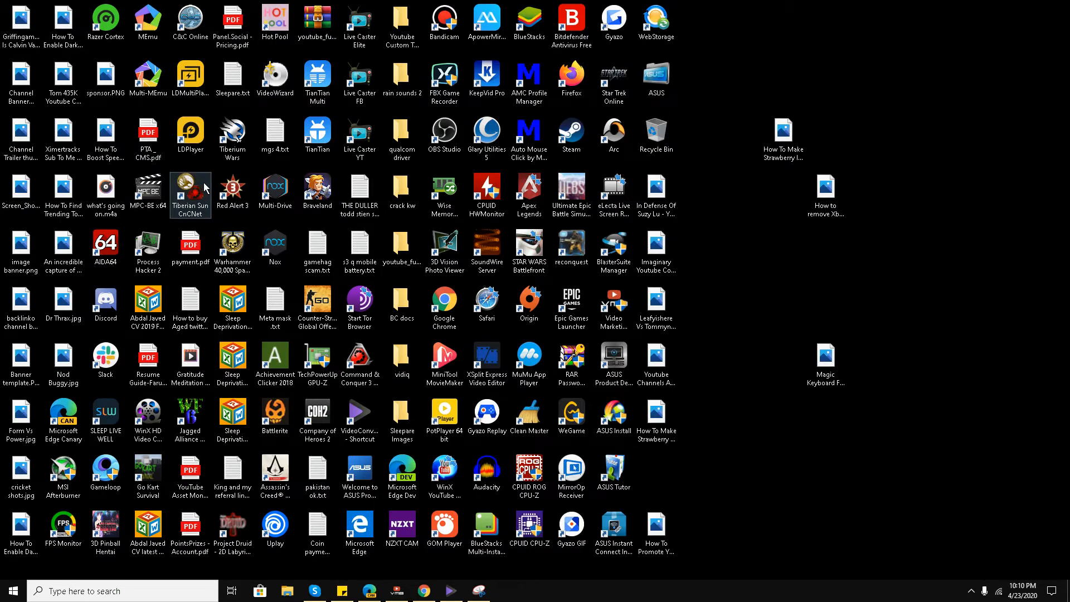
Search the taskbar for 'settings' to bring up the Settings app result.
left_click(401, 303)
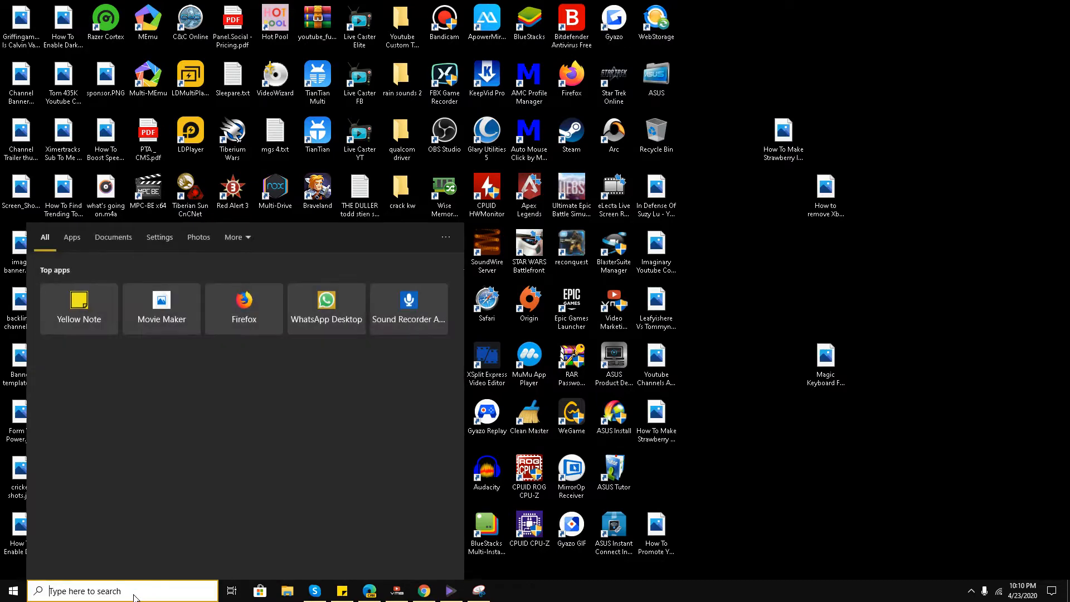
type("settings")
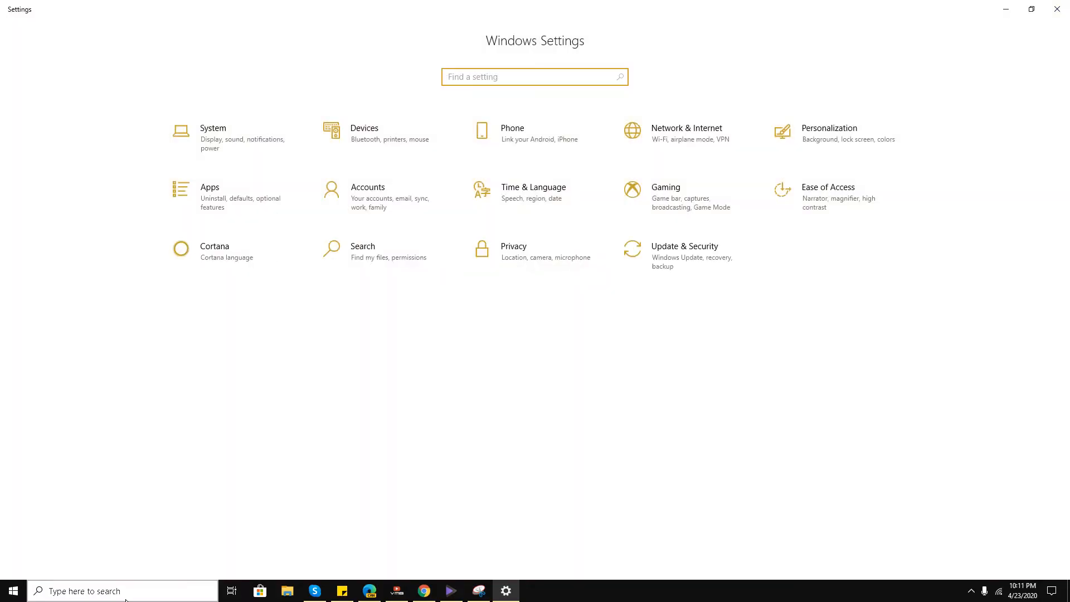
Go into Apps and filter the Apps & features list by 'one' to find OneNote.
left_click(210, 187)
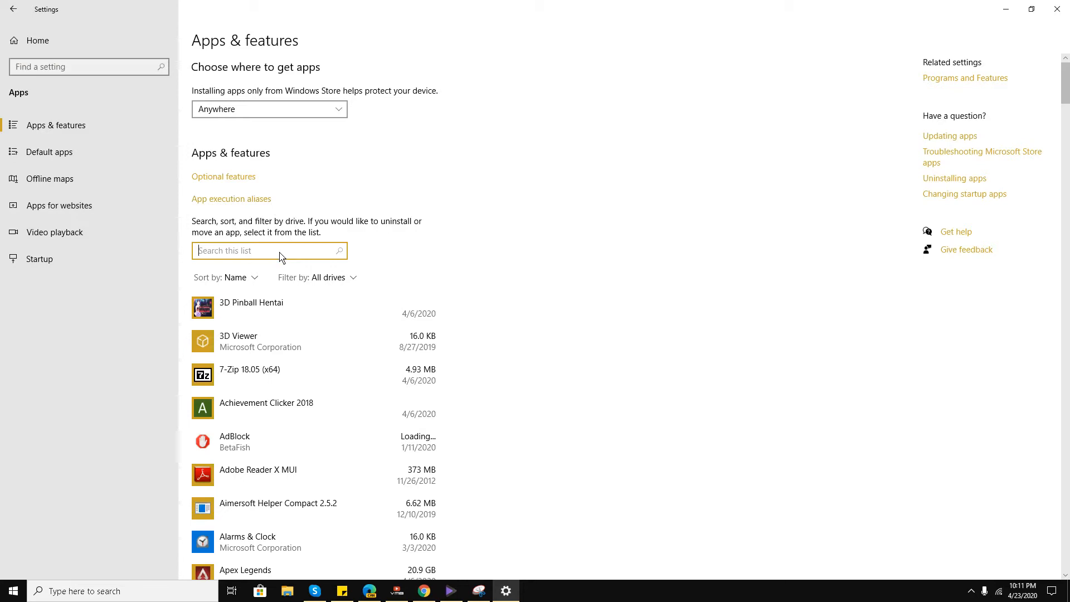
type("one")
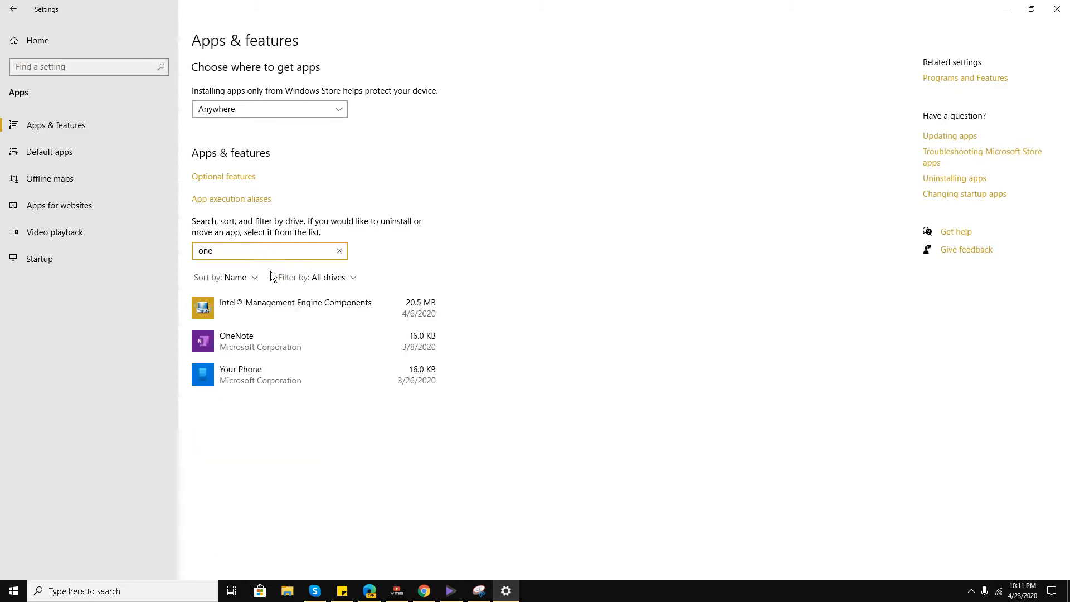
Uninstall OneNote from its list entry and close the Settings window.
left_click(261, 341)
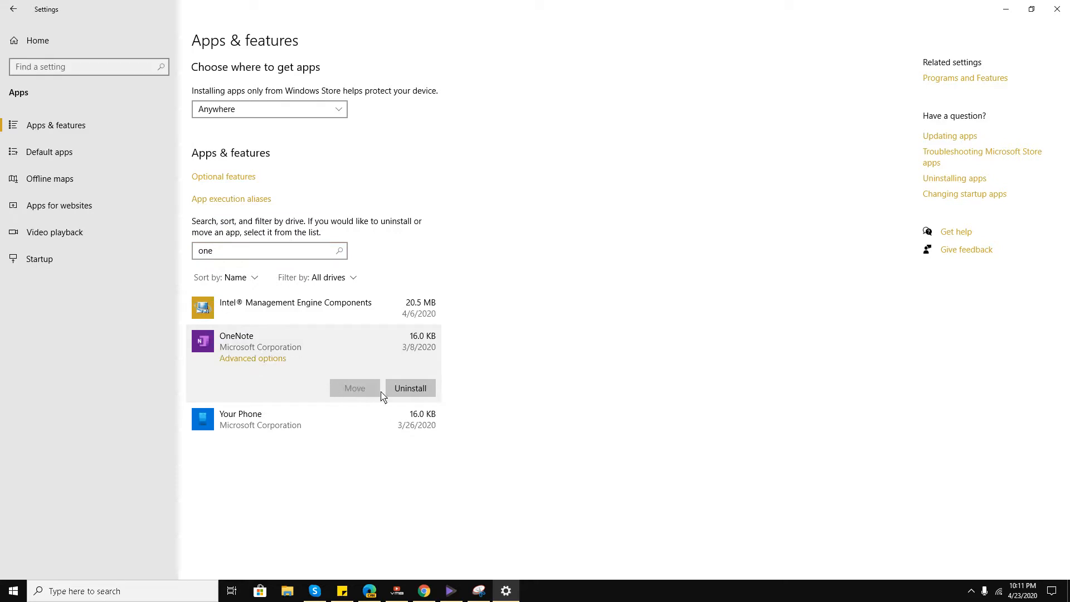
mouse_move(326, 356)
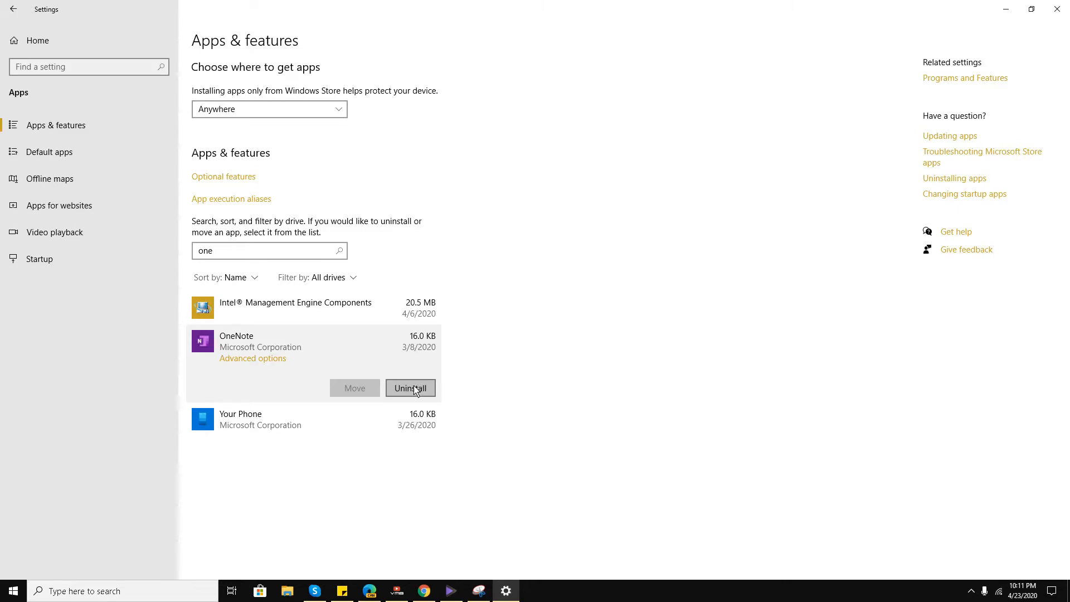
left_click(410, 388)
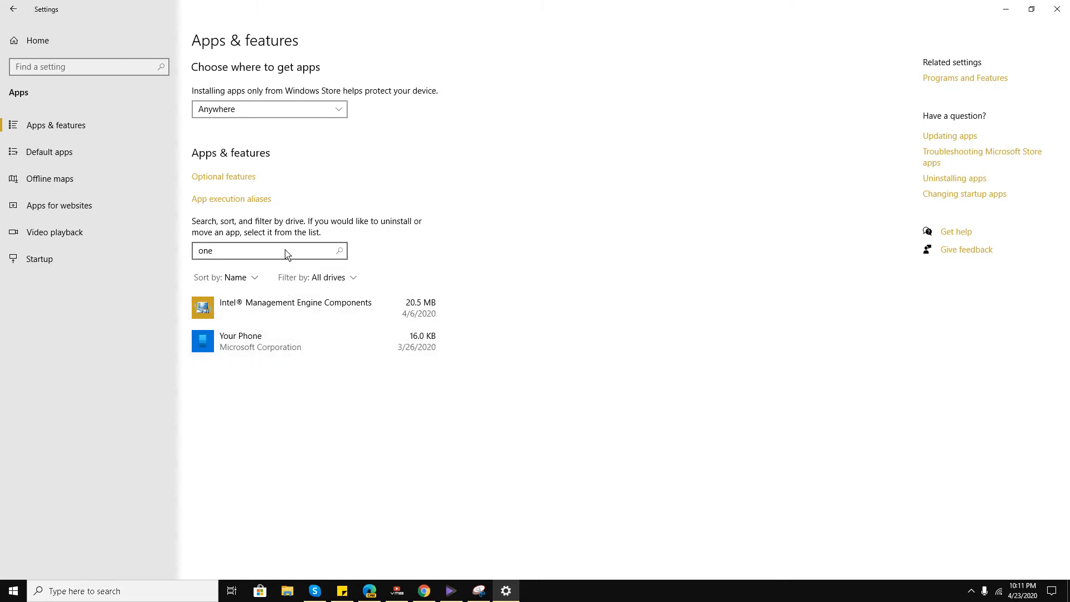
mouse_move(334, 477)
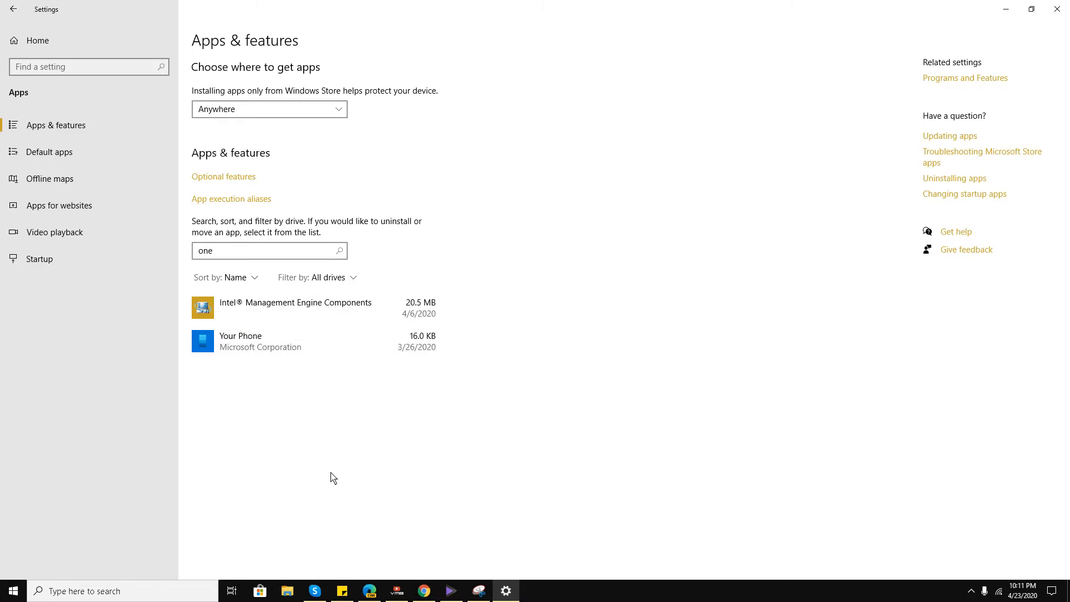
mouse_move(670, 153)
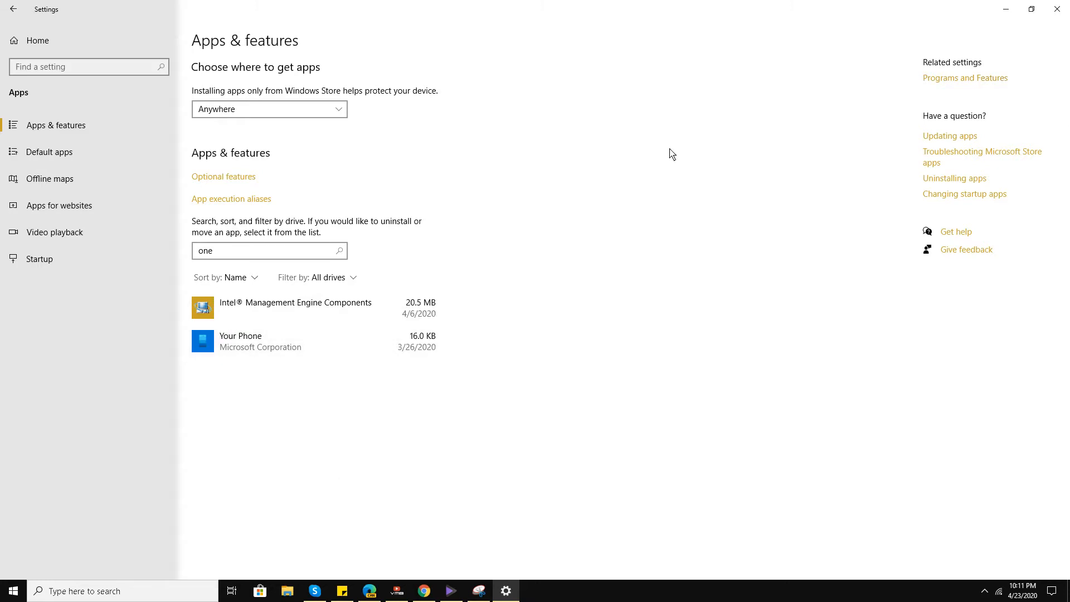
mouse_move(1060, 12)
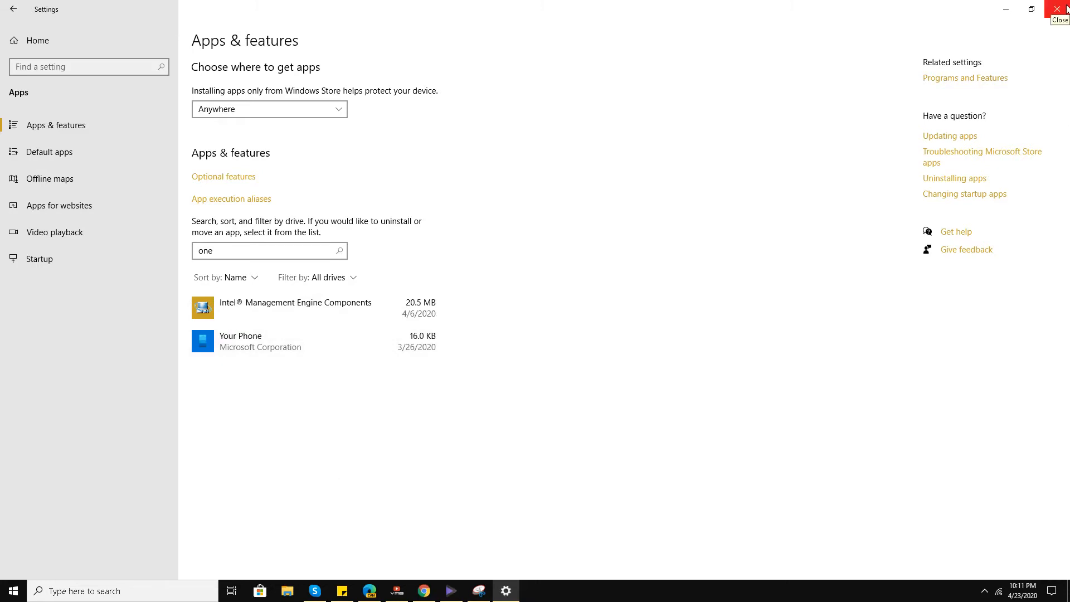
left_click(1061, 6)
type("powershe")
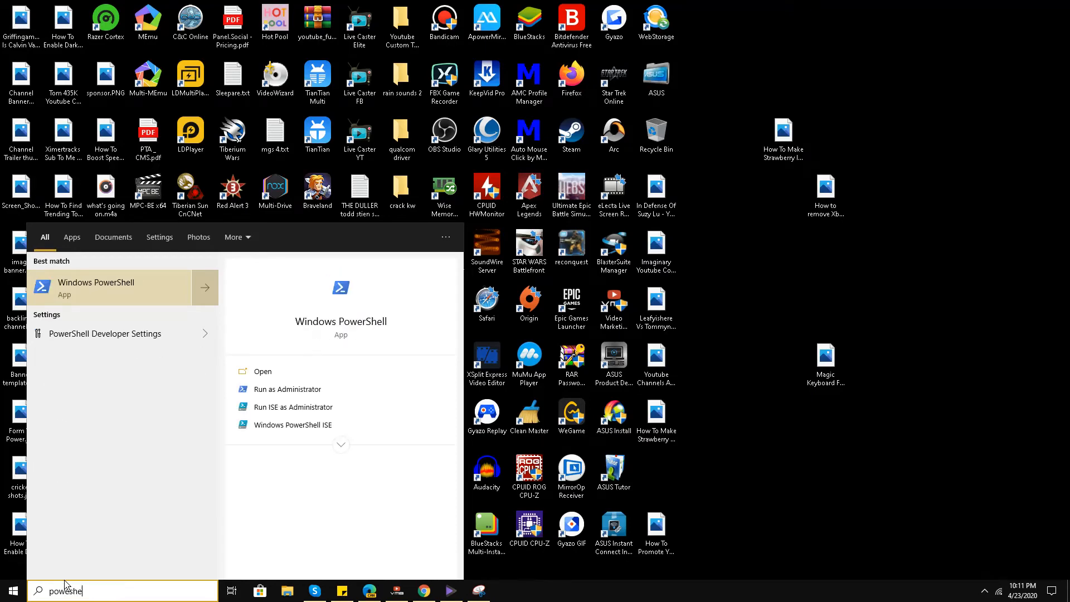
left_click(96, 283)
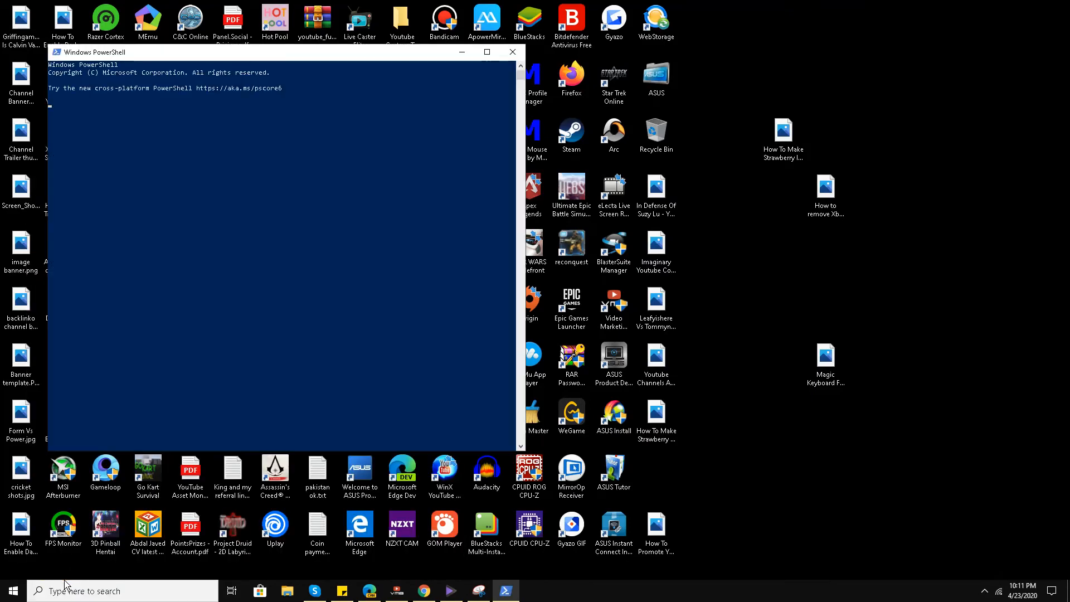
left_click(508, 51)
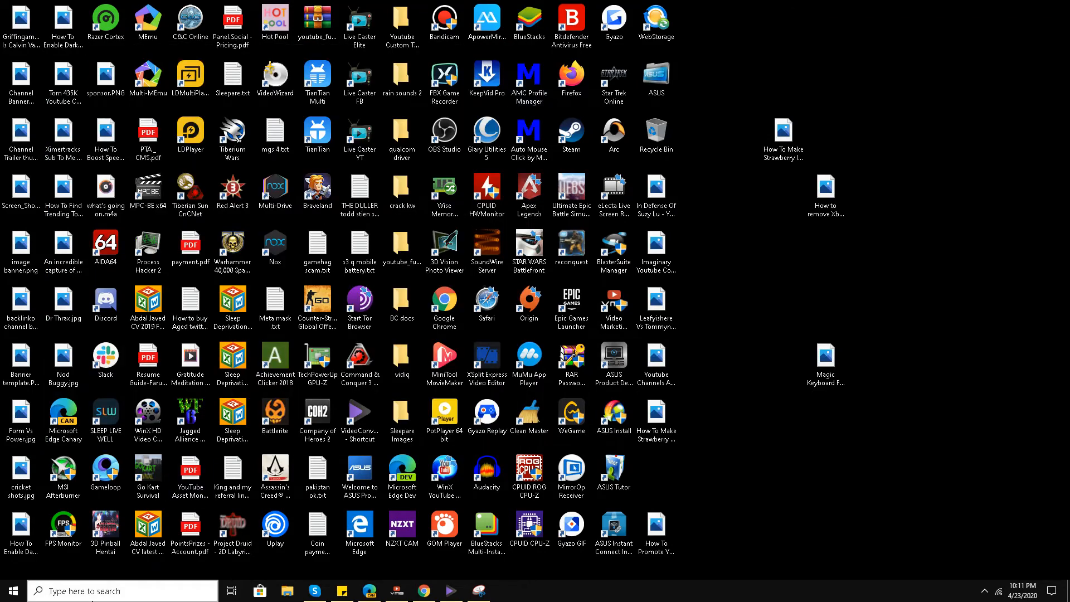
type("po")
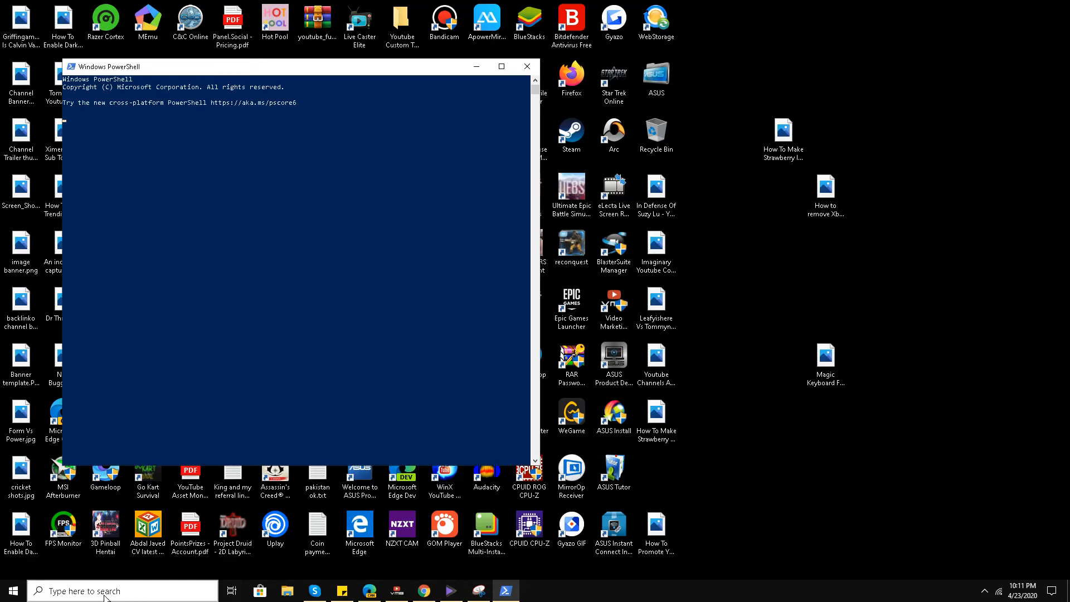
left_click(527, 67)
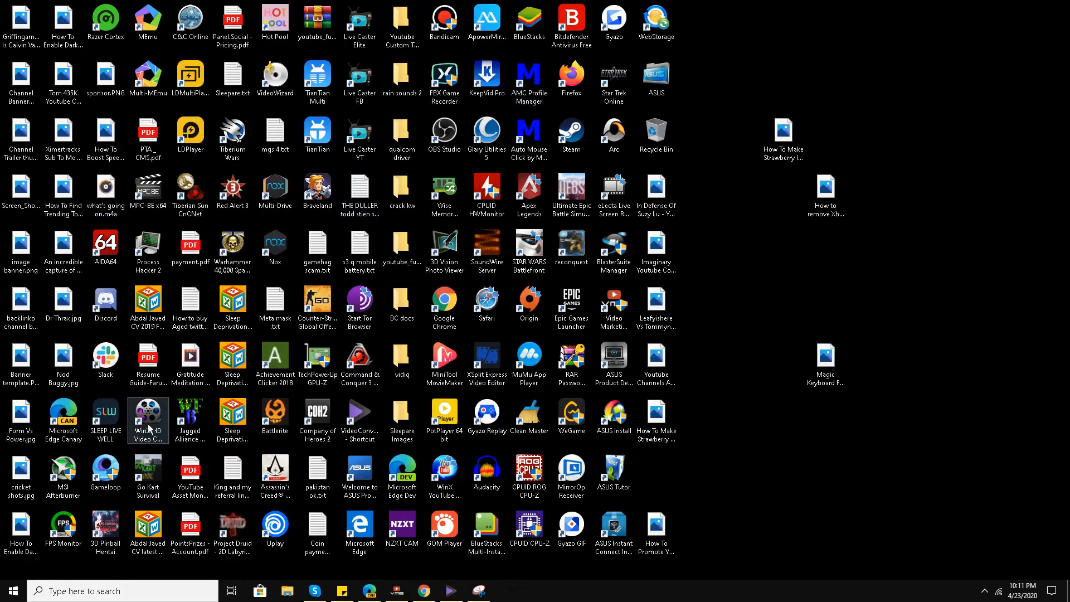
type("paint")
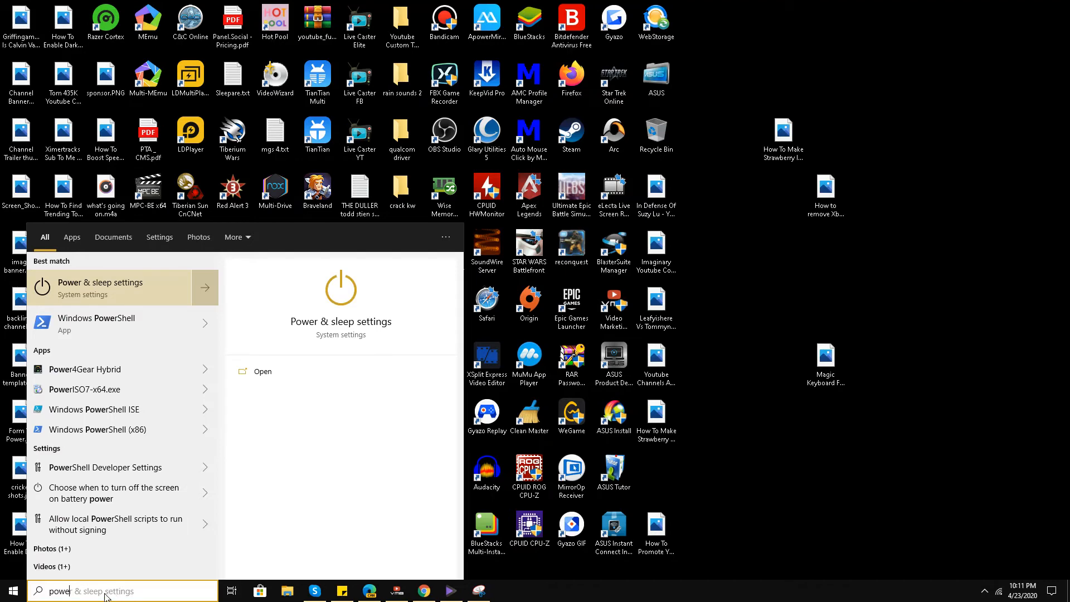
right_click(96, 323)
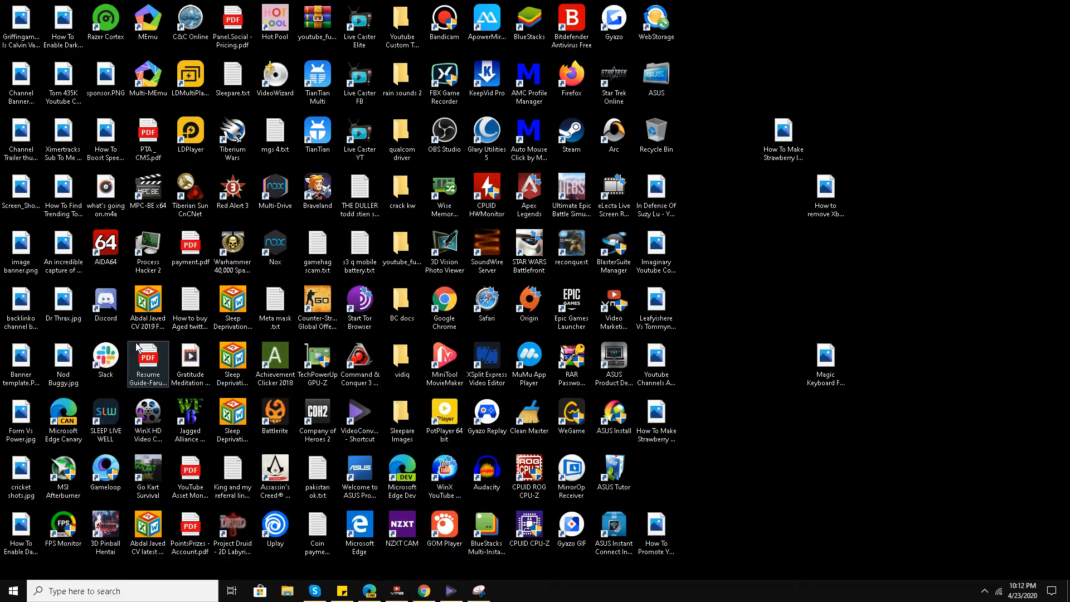
Approve the UAC prompt and run 'Get-AppxPackage *onenote* | Remove-AppxPackage' in admin PowerShell.
left_click(498, 589)
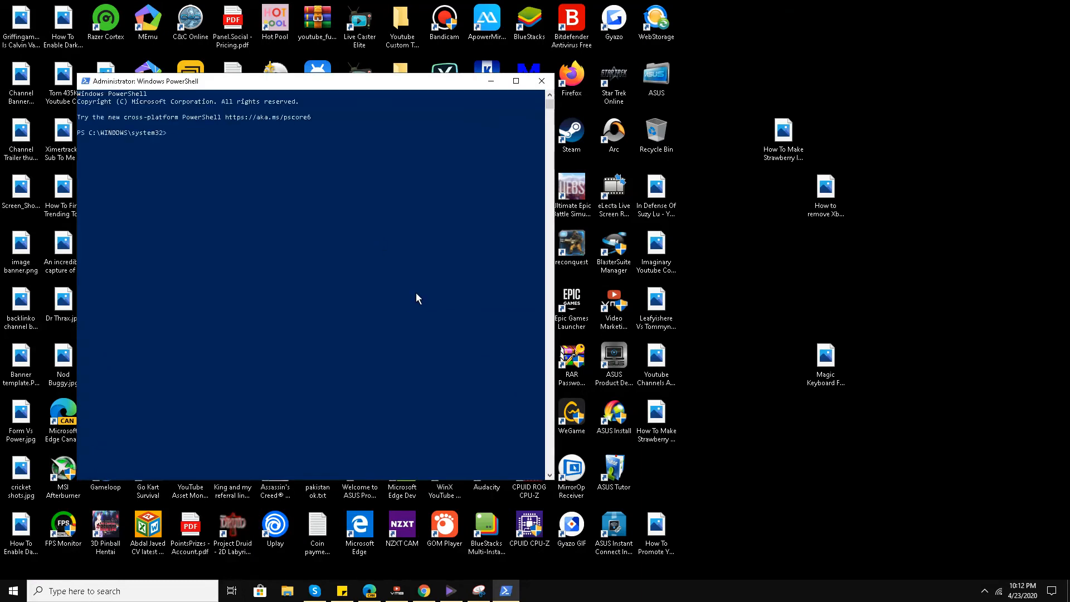
type("Get-AppxPackage *onenote* | Remove-AppxPackage")
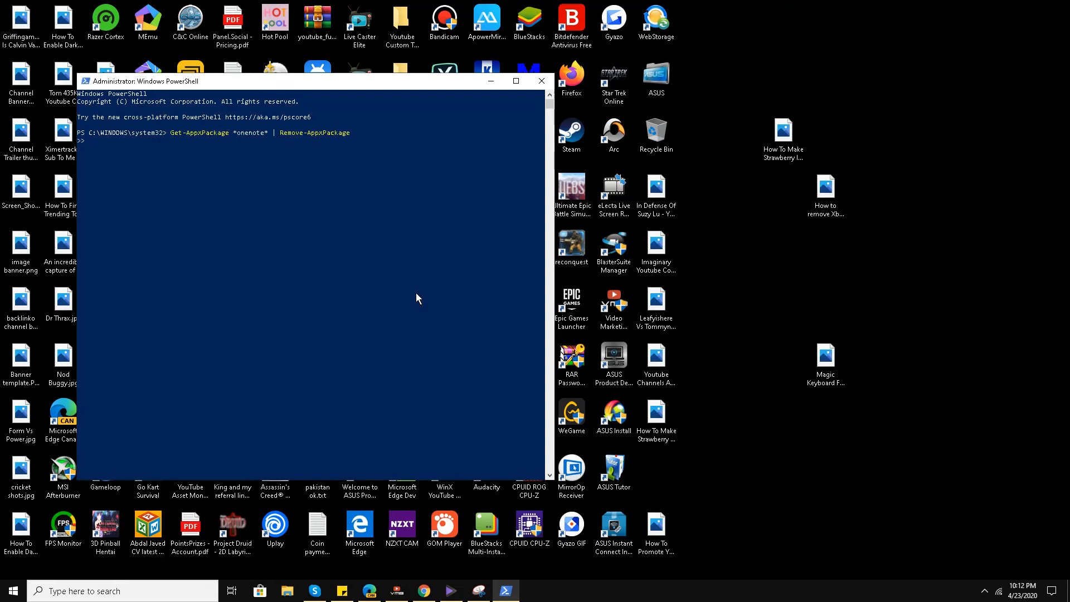
key("Enter")
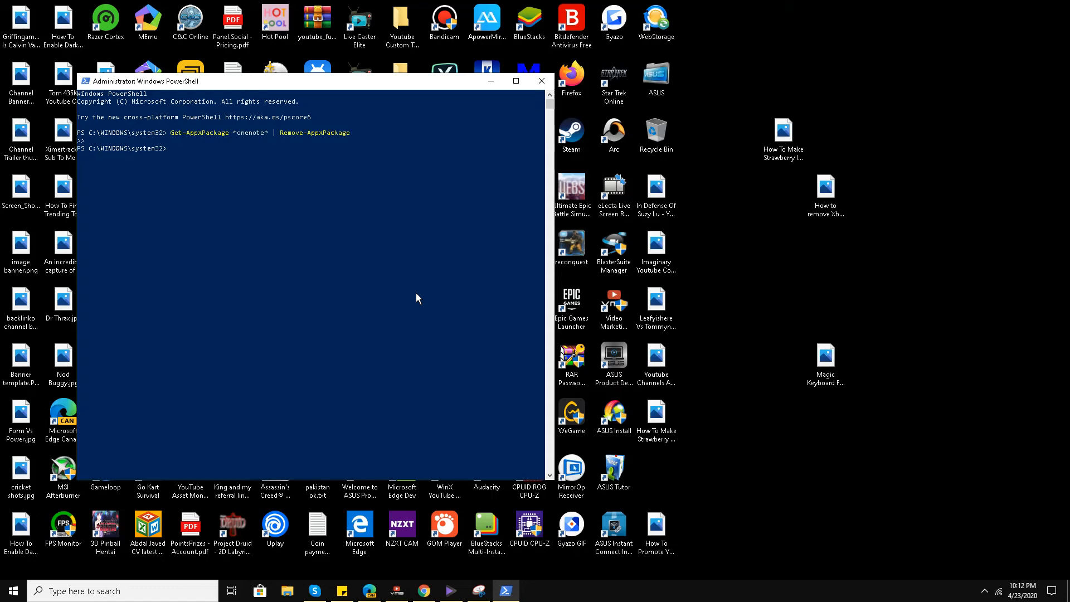